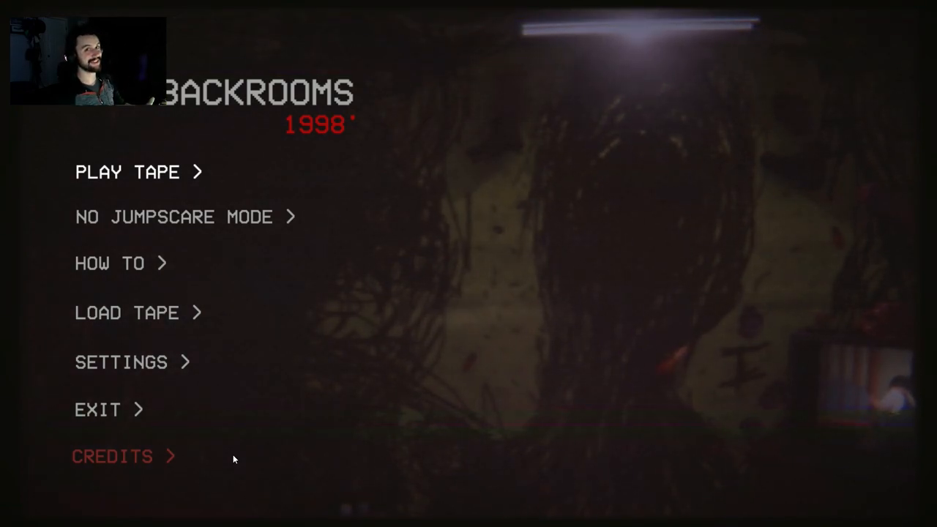
Step: Play the tape, walk the dim rooms into spray-paint mode, pause briefly and return to the game
left_click(126, 171)
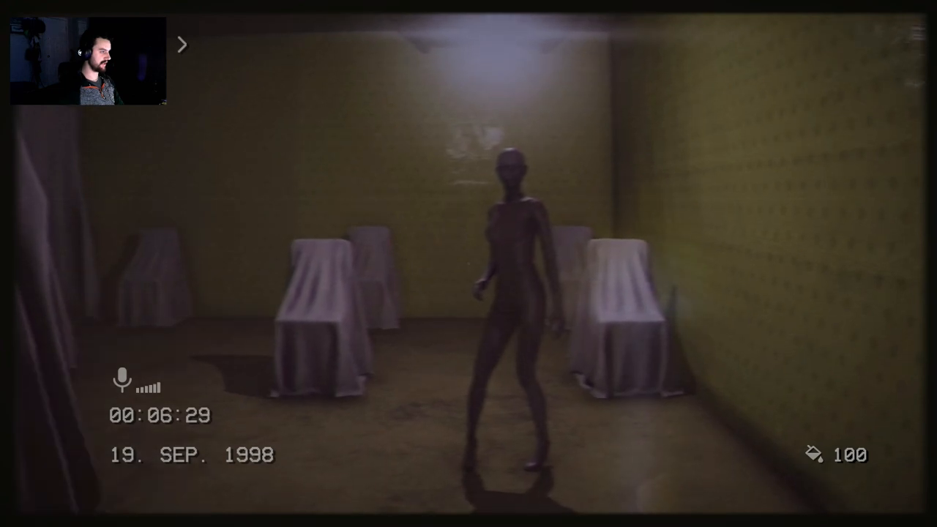
mouse_move(469, 264)
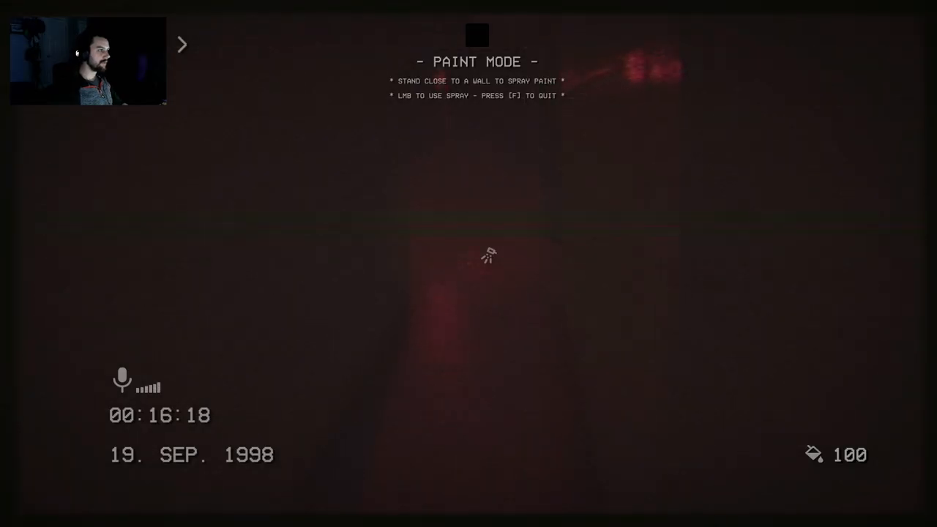
key("Escape")
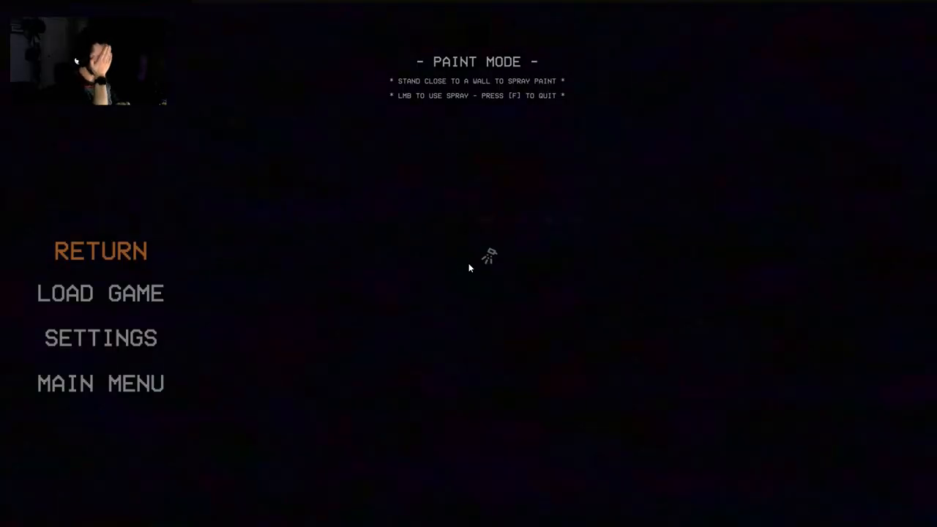
left_click(100, 250)
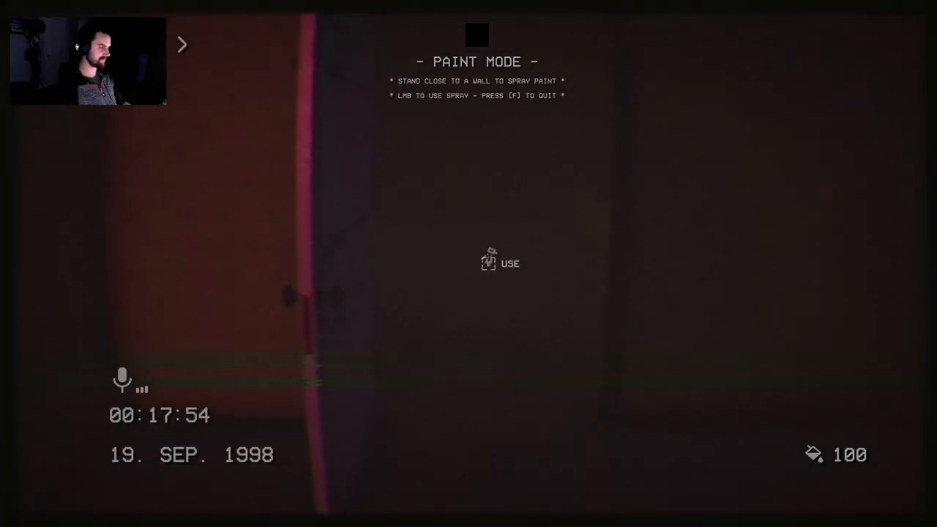